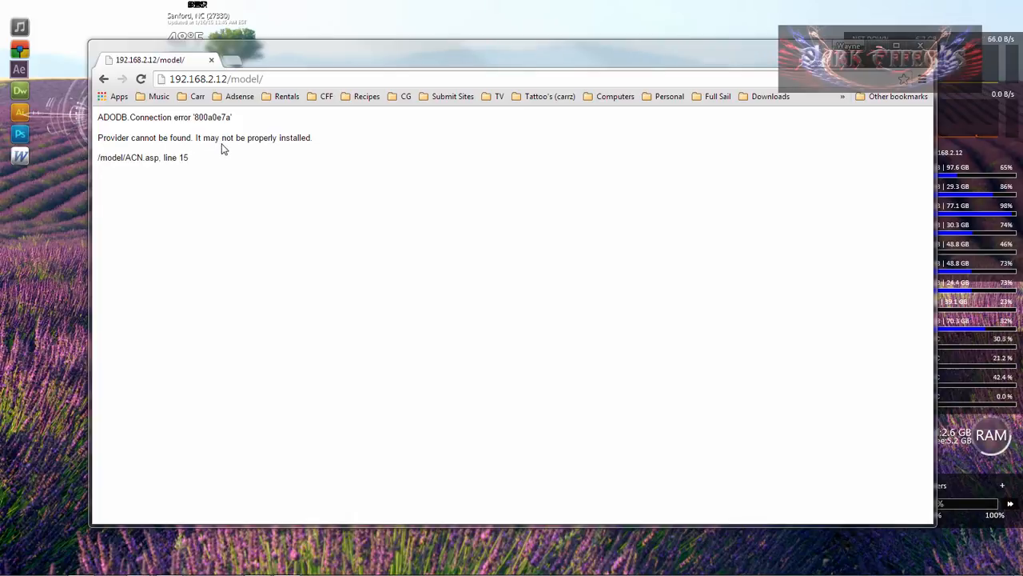
{"action": "mouse_move", "coordinate": [298, 150]}
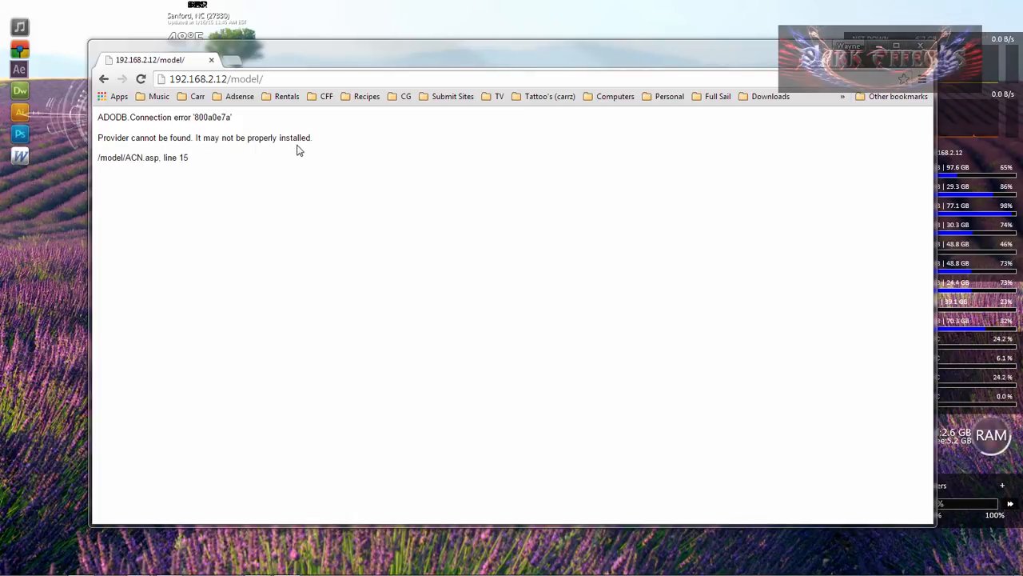
{"action": "mouse_move", "coordinate": [445, 192]}
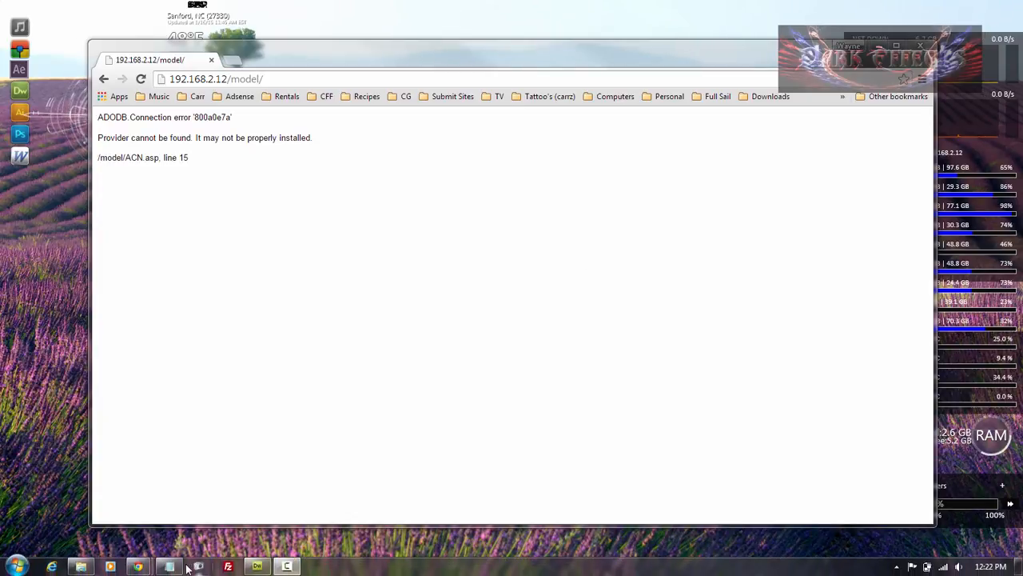
Step: Bring Explorer forward showing D:\Office\Drivers with the two Access Database Engine installers
{"action": "left_click", "coordinate": [168, 566]}
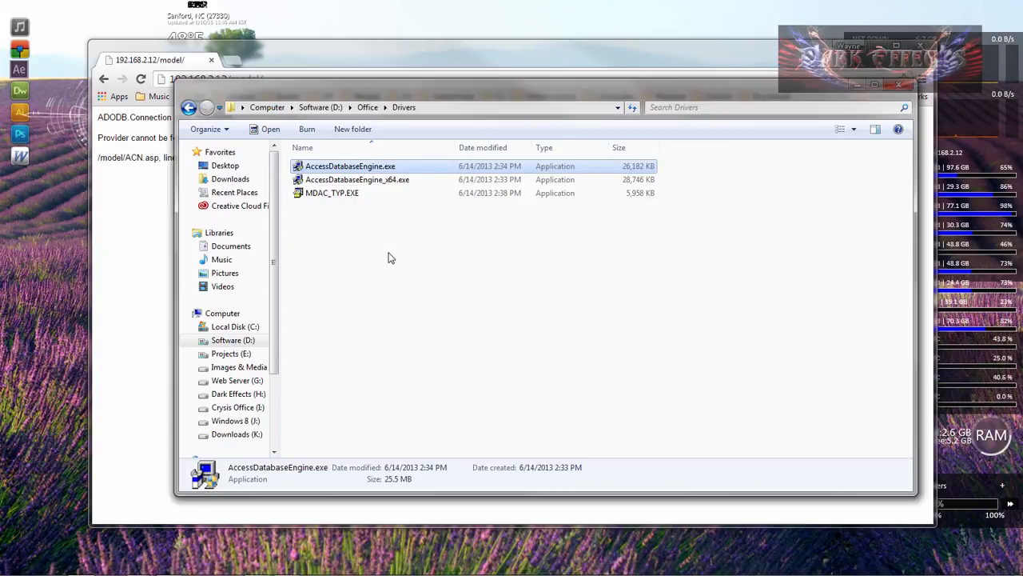
{"action": "left_click", "coordinate": [422, 236]}
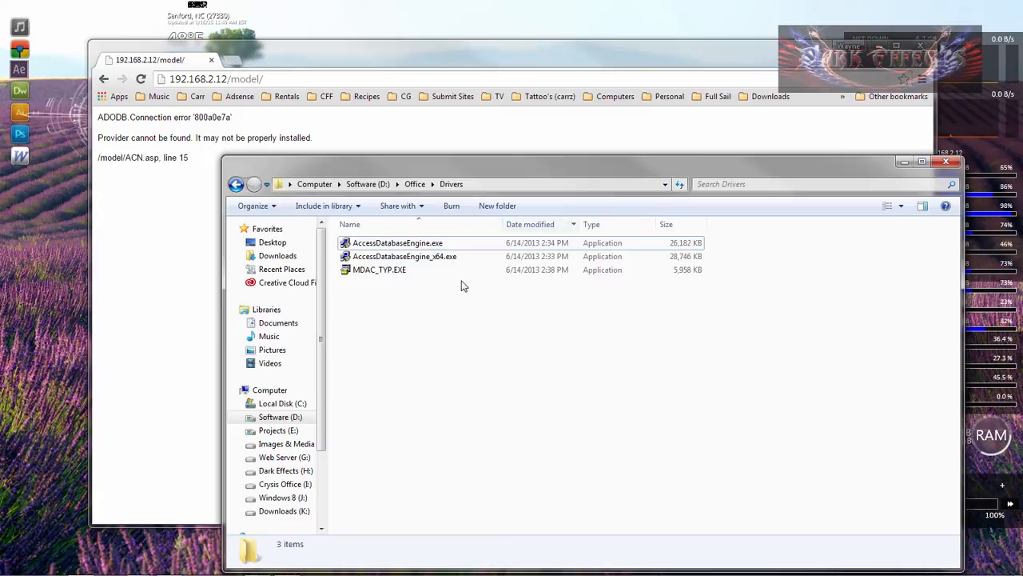
{"action": "mouse_move", "coordinate": [438, 264]}
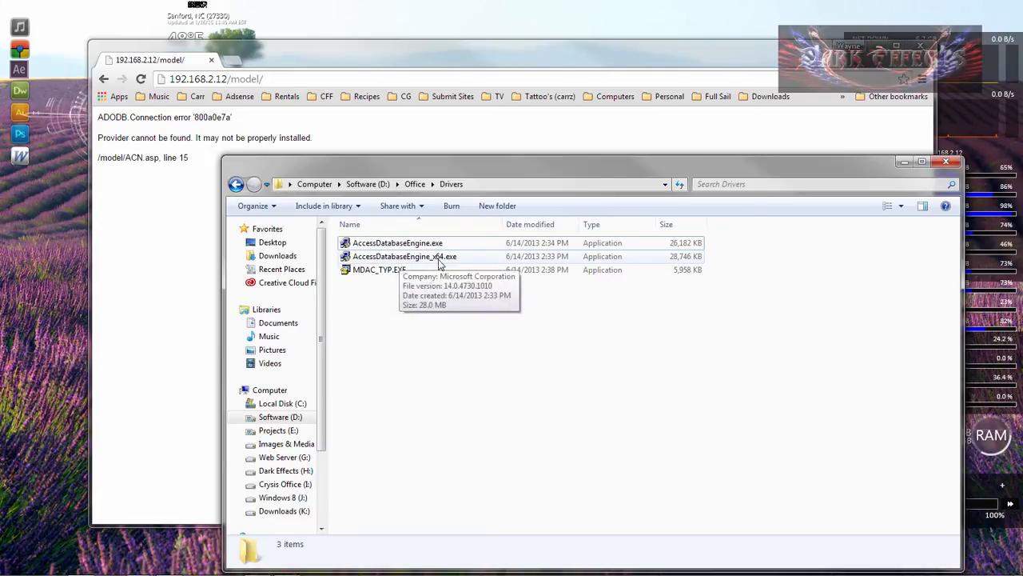
{"action": "mouse_move", "coordinate": [518, 317]}
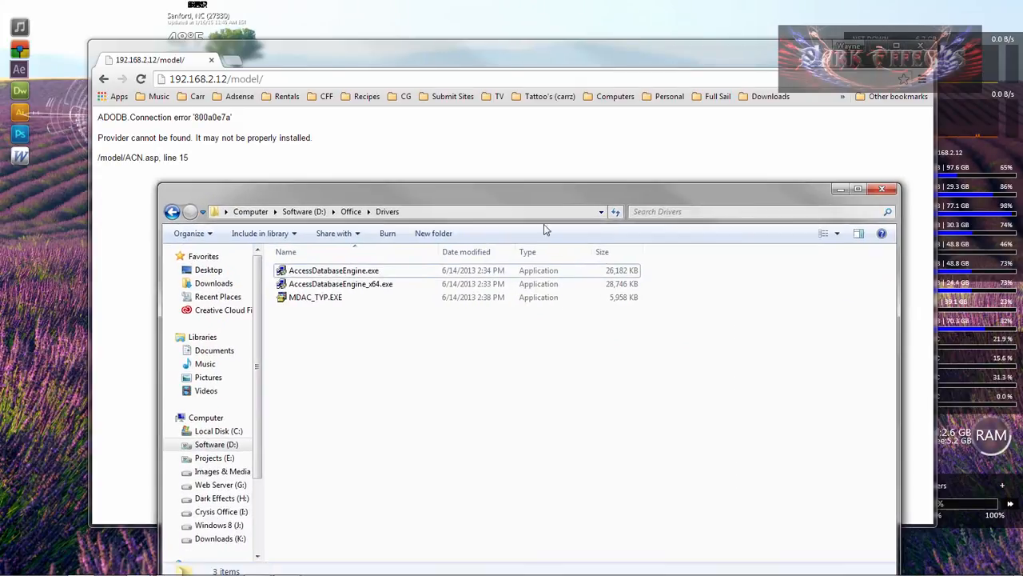
{"action": "mouse_move", "coordinate": [328, 275]}
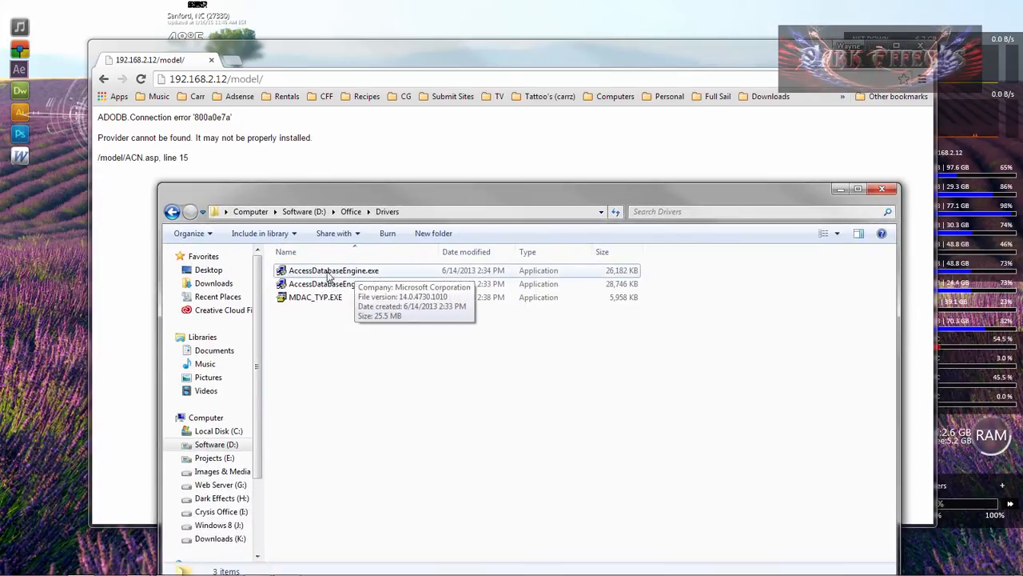
{"action": "left_click", "coordinate": [332, 270]}
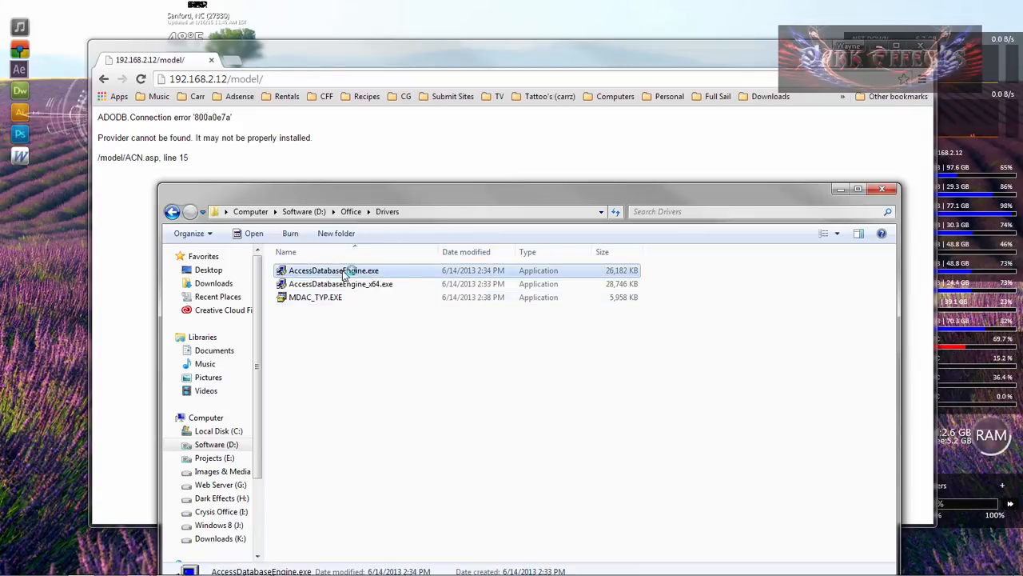
{"action": "double_click", "coordinate": [333, 270]}
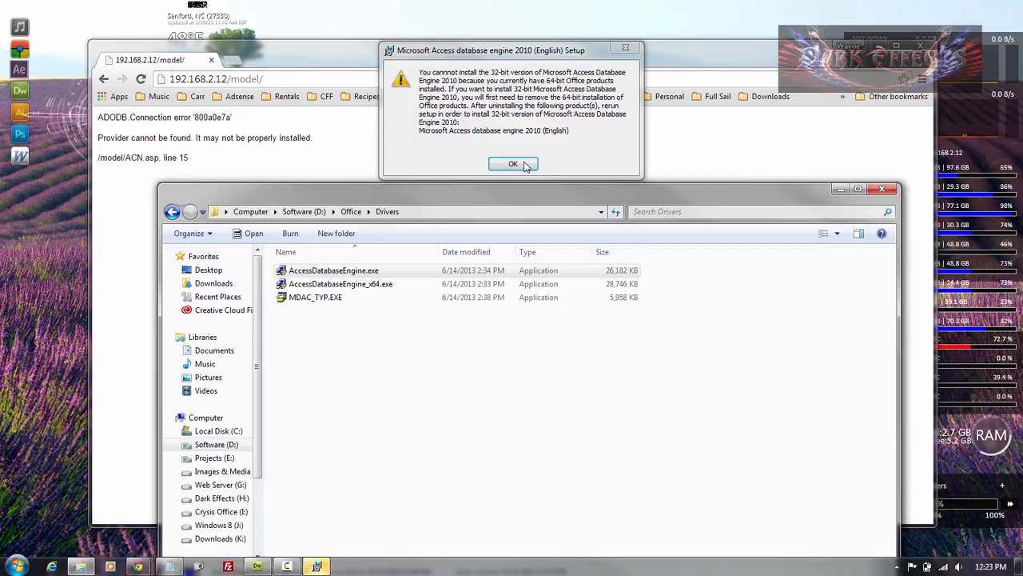
{"action": "left_click", "coordinate": [512, 163]}
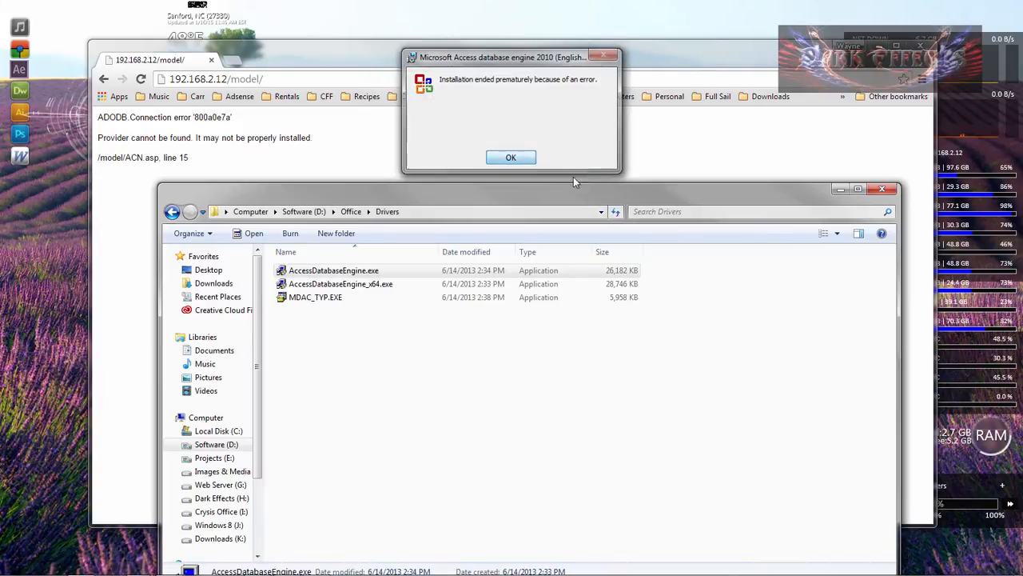
{"action": "left_click", "coordinate": [512, 156]}
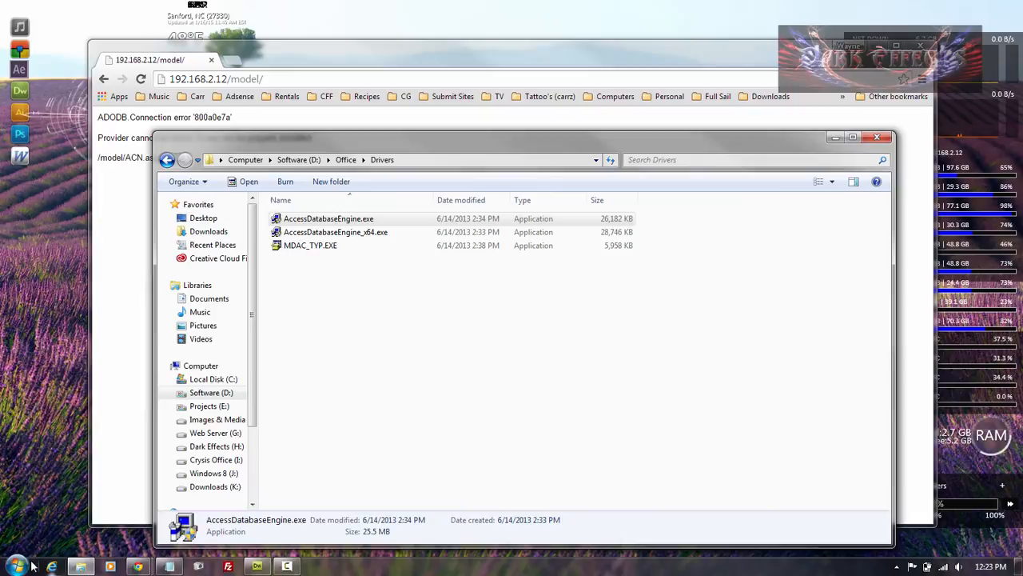
Step: Launch cmd.exe as administrator from a Start menu search for 'cmd'
{"action": "left_click", "coordinate": [14, 566]}
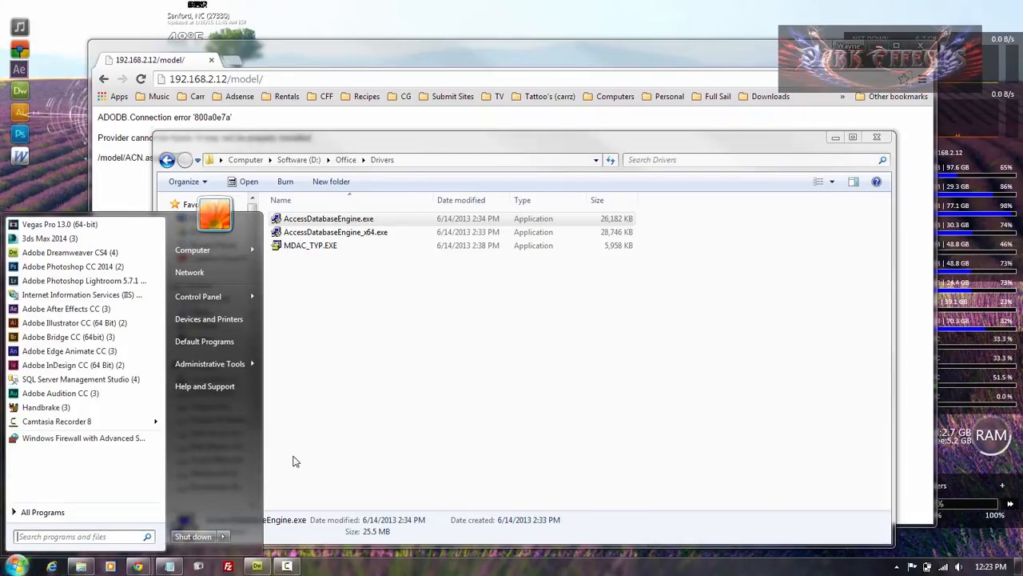
{"action": "type", "text": "cmd"}
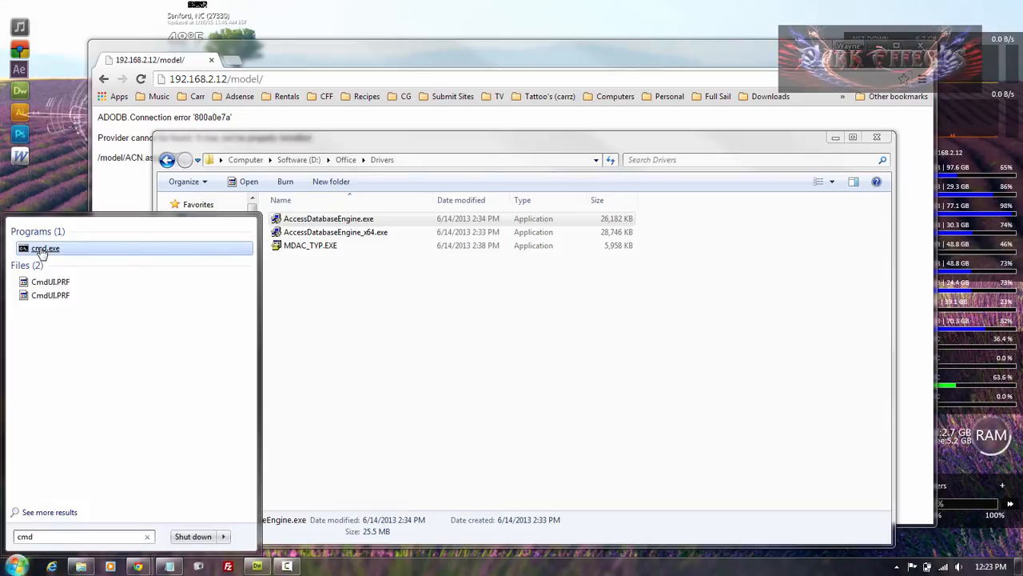
{"action": "mouse_move", "coordinate": [45, 249]}
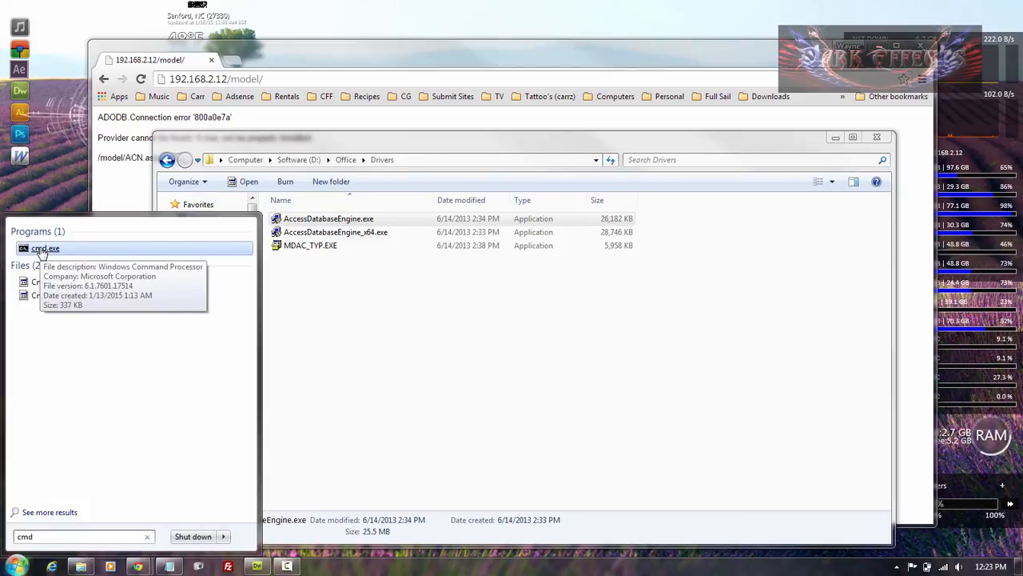
{"action": "right_click", "coordinate": [44, 248]}
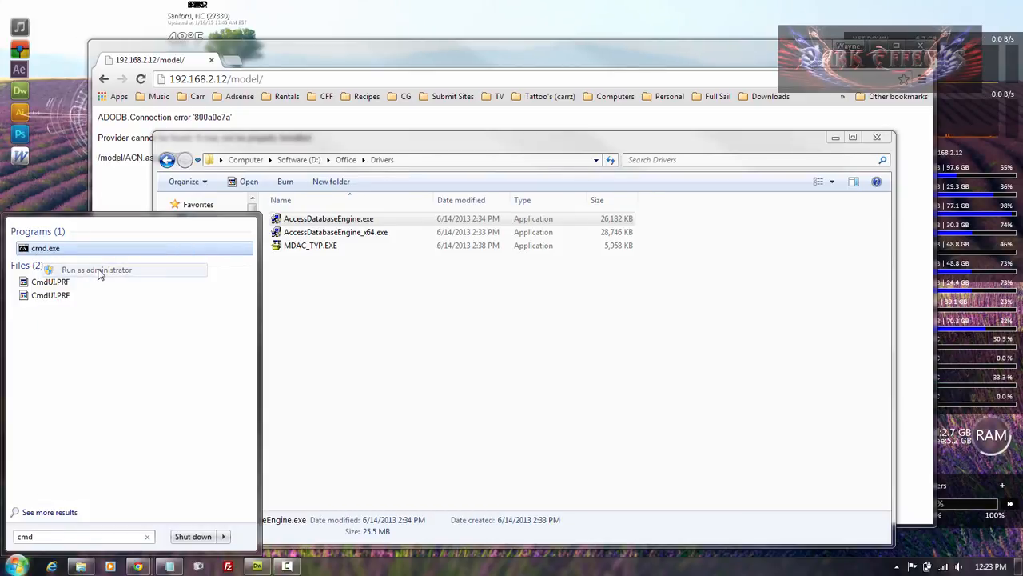
{"action": "left_click", "coordinate": [96, 269]}
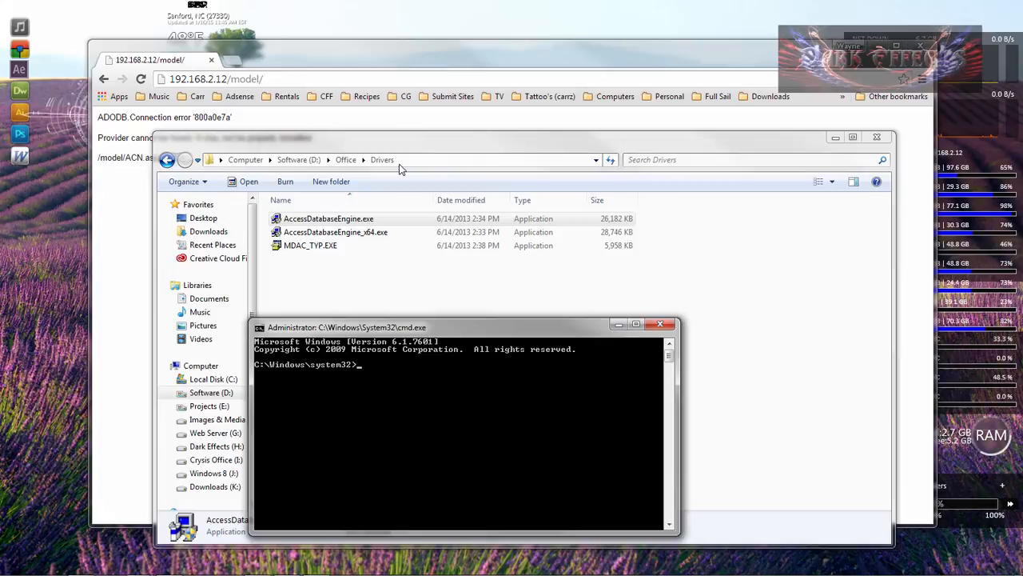
Step: Change to D:\Office\Drivers and run 'accessdatabaseengine /passive'
{"action": "left_click", "coordinate": [329, 217]}
{"action": "type", "text": "D:"}
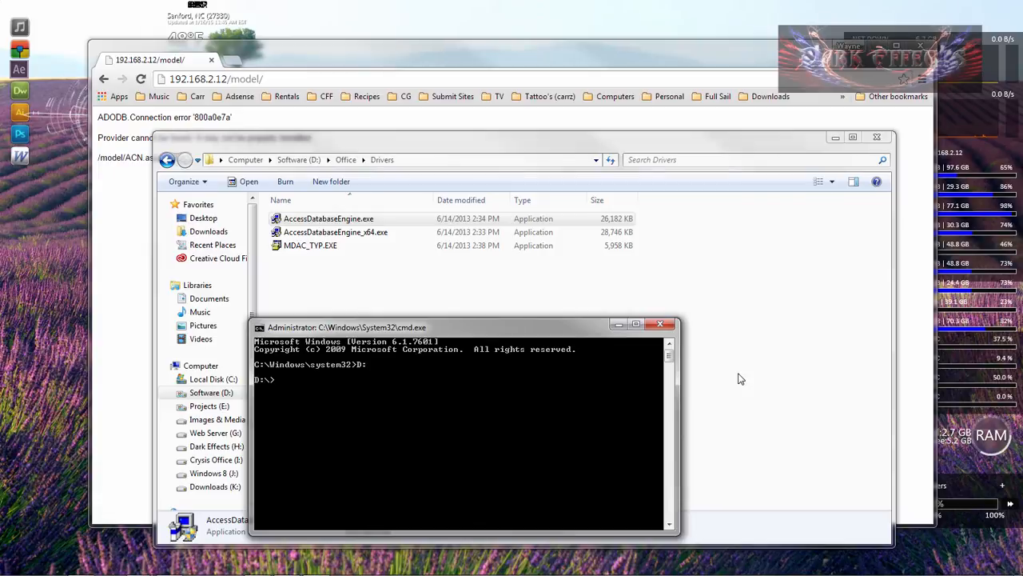
{"action": "type", "text": "cd office"}
{"action": "type", "text": "cd drivers"}
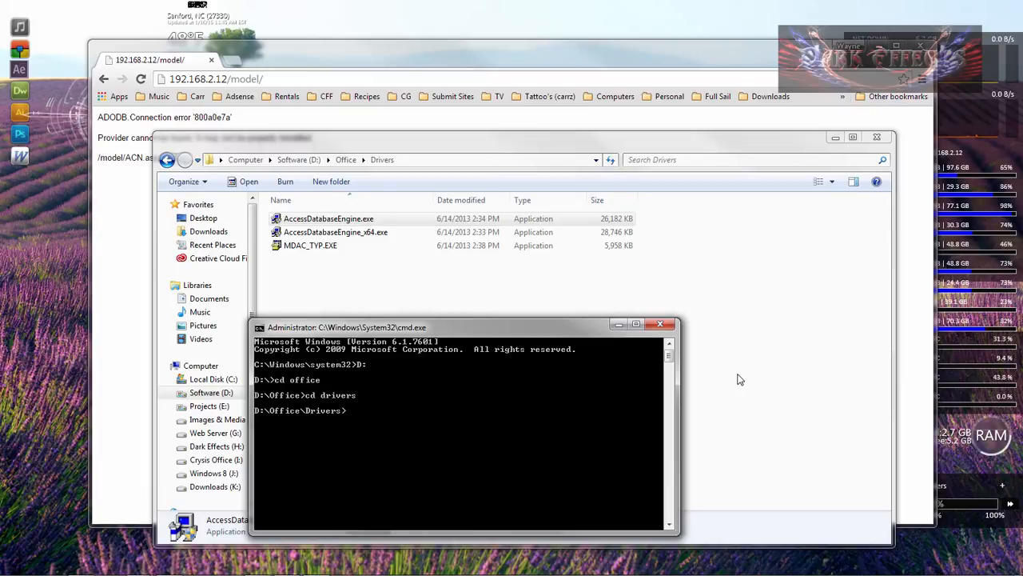
{"action": "type", "text": "ac"}
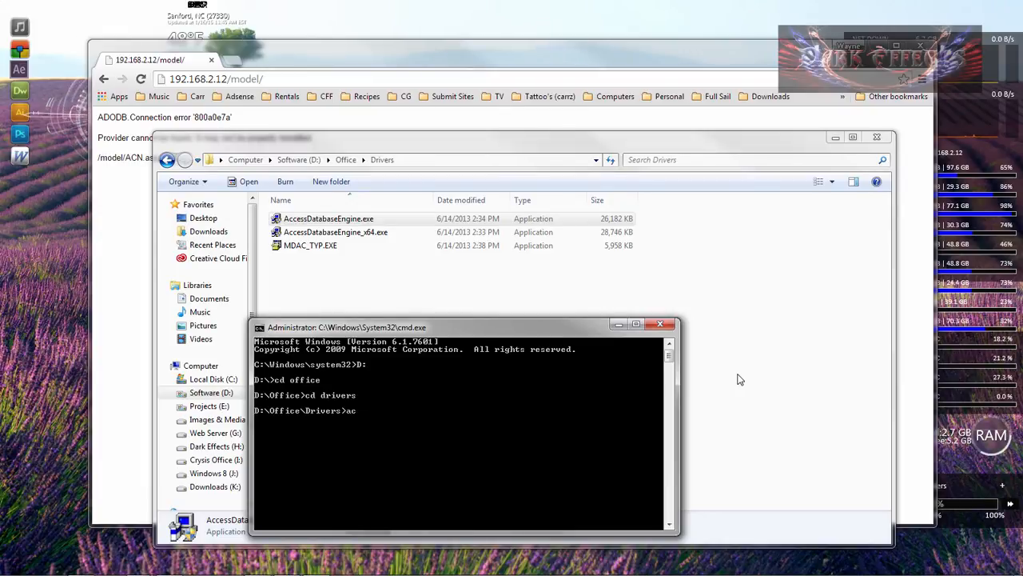
{"action": "type", "text": "cessdatabaseengine"}
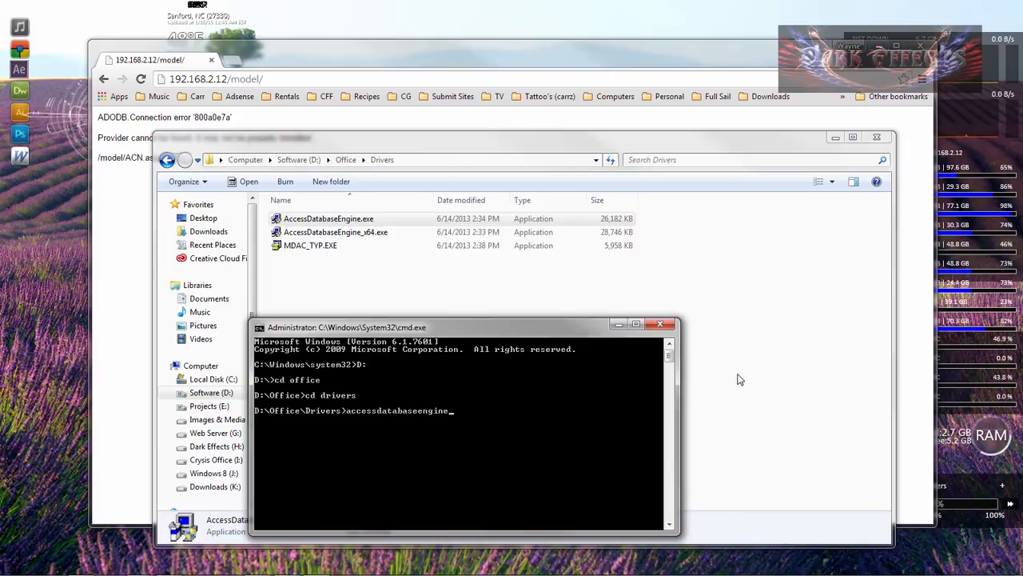
{"action": "type", "text": "/passi"}
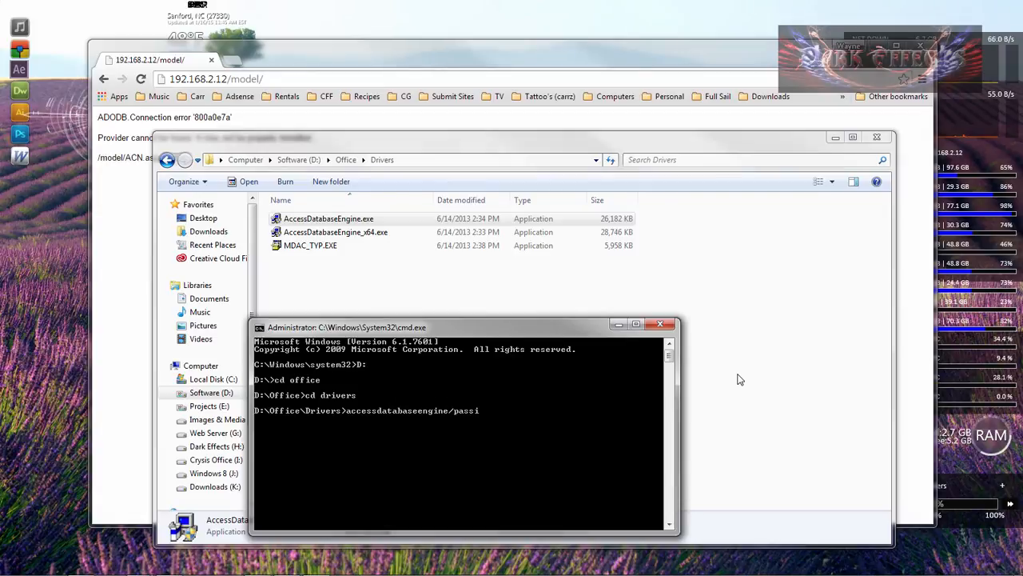
{"action": "type", "text": "ve"}
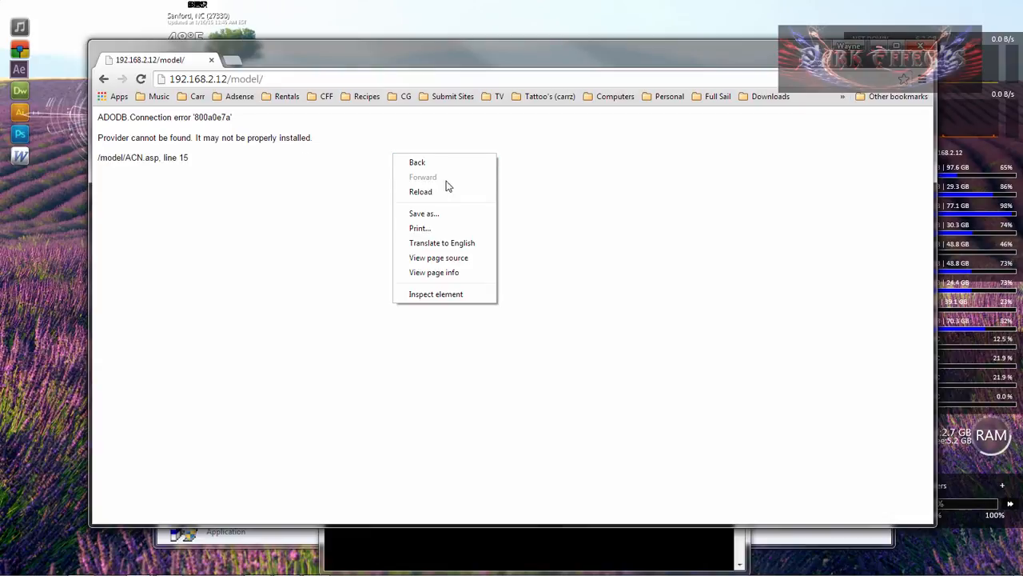
Step: Reload the model page to reveal the Access Database Engine invalid-path error '80004005'
{"action": "left_click", "coordinate": [421, 192]}
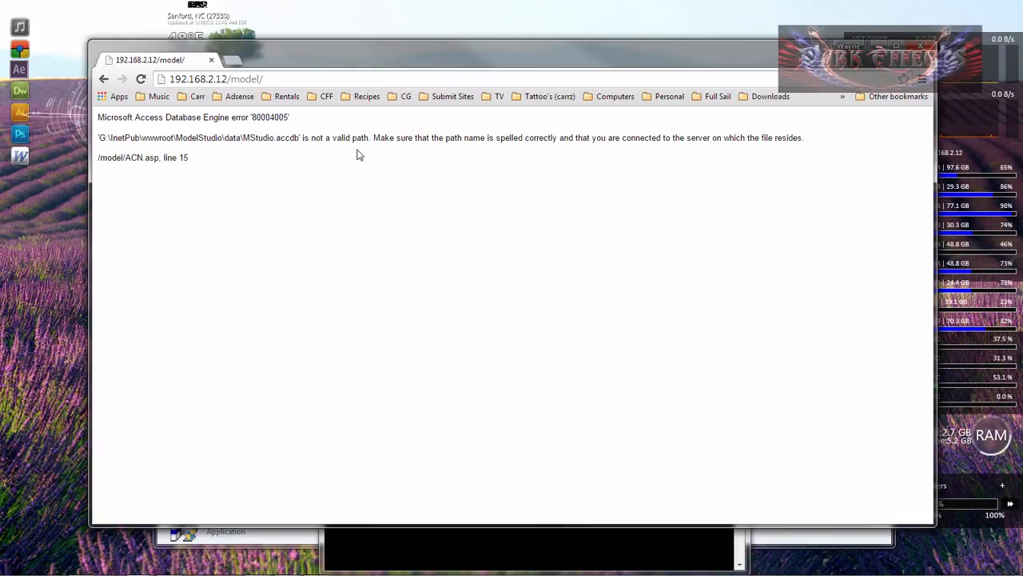
{"action": "mouse_move", "coordinate": [473, 237]}
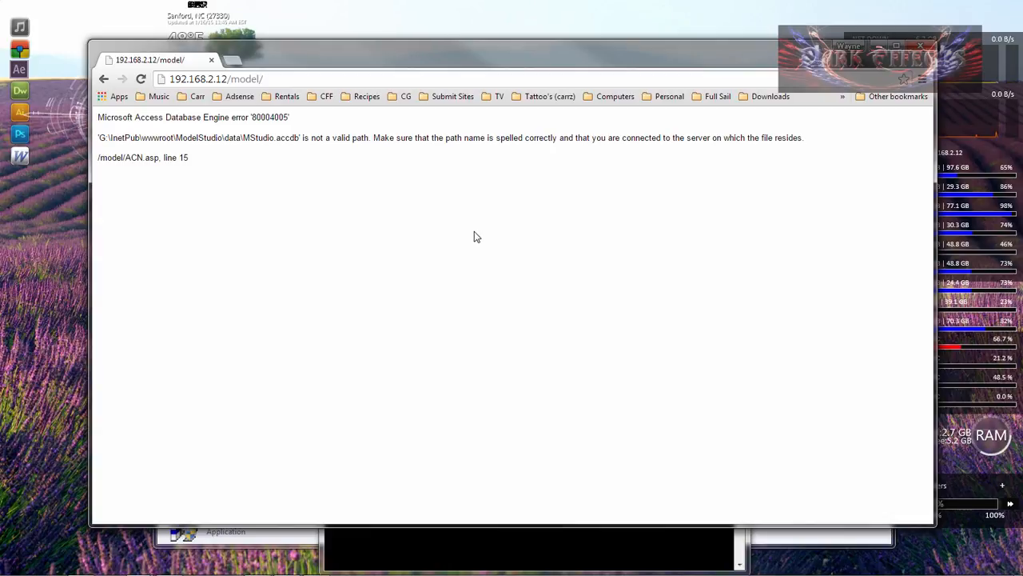
{"action": "mouse_move", "coordinate": [886, 312]}
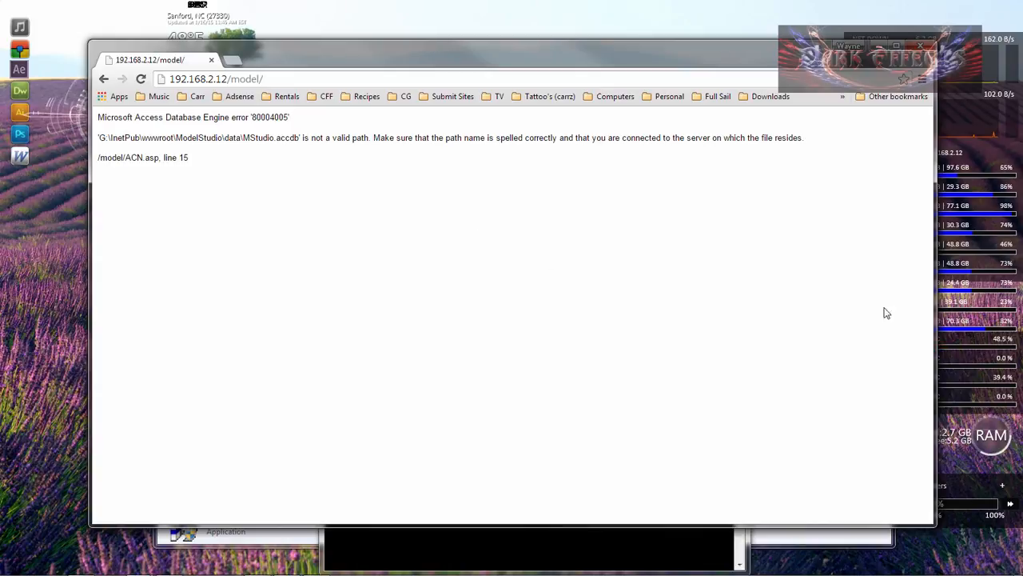